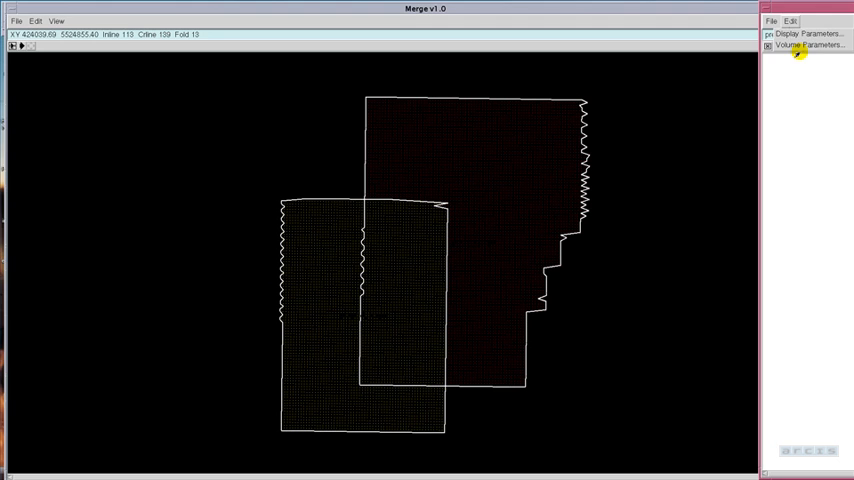
Step: Open Volume Parameters to view the red, yellow and green survey volume colours
left_click(810, 45)
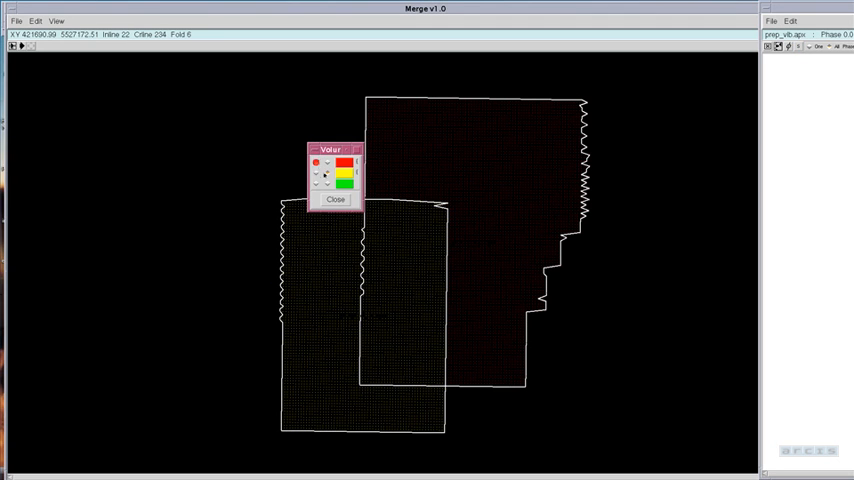
left_click(335, 199)
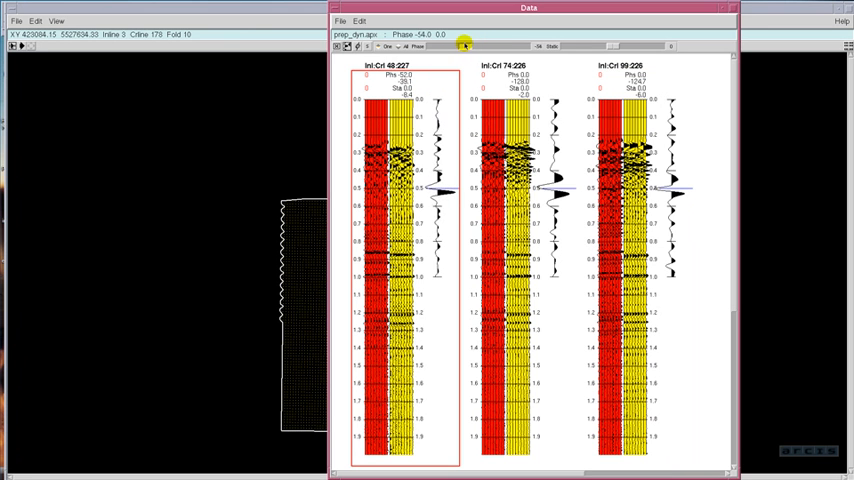
Step: Drag the Phase slider to rotate the compared traces to about -54 degrees
left_click_drag(465, 46, 455, 46)
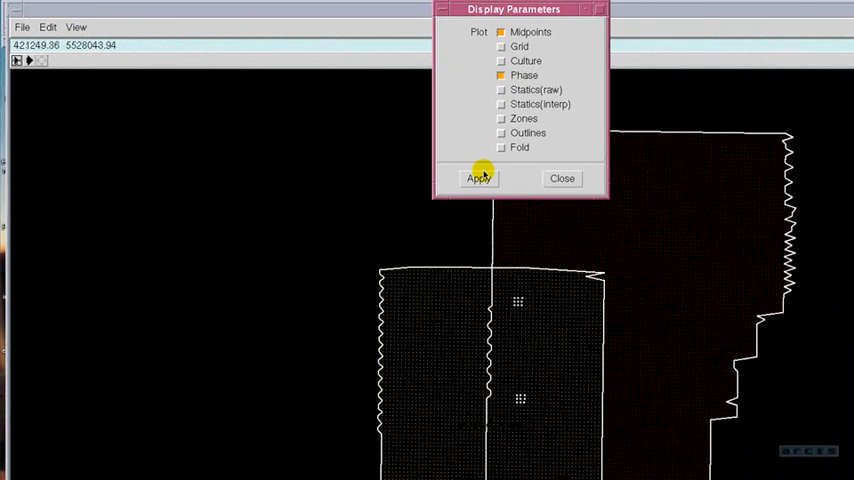
Step: Apply the Midpoints and Phase display to colour the overlap zone by phase
left_click(479, 178)
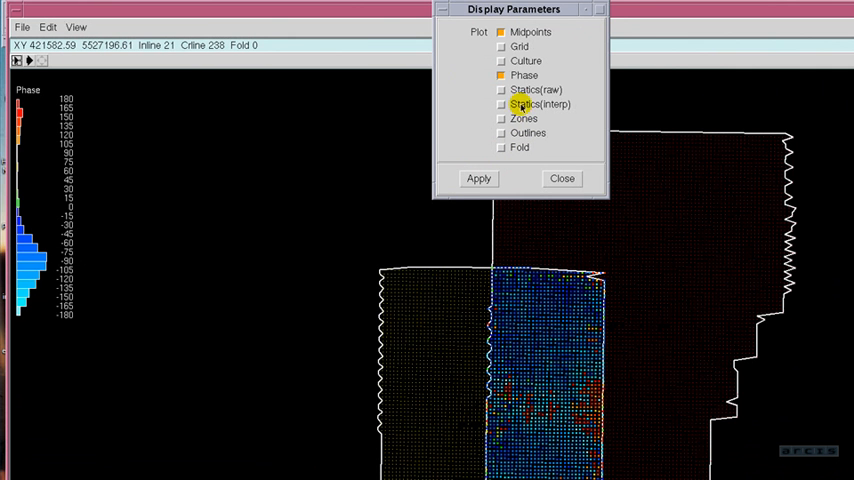
Step: Choose Statics(raw) instead of Phase as the map plot quantity
left_click(500, 90)
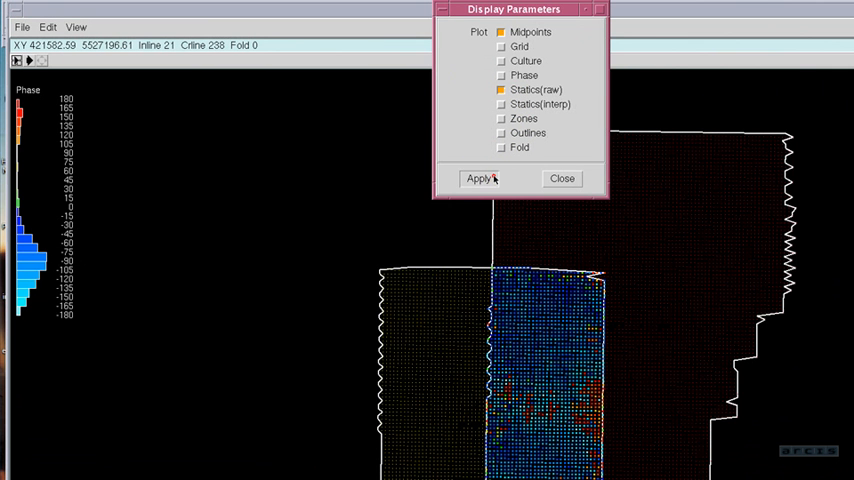